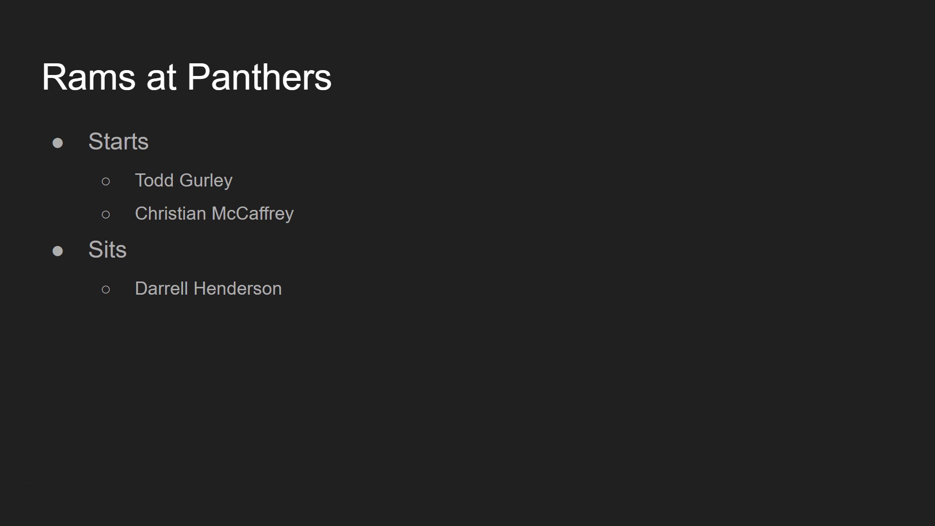
mouse_move(197, 201)
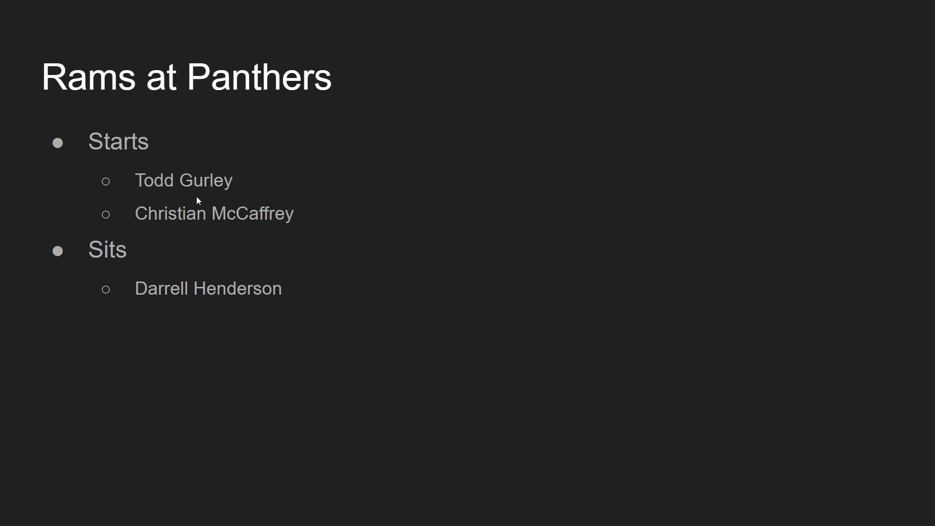
Advance to the Redskins at Eagles slide: start Howard and Guice, sit Sanders and AP.
key(Right)
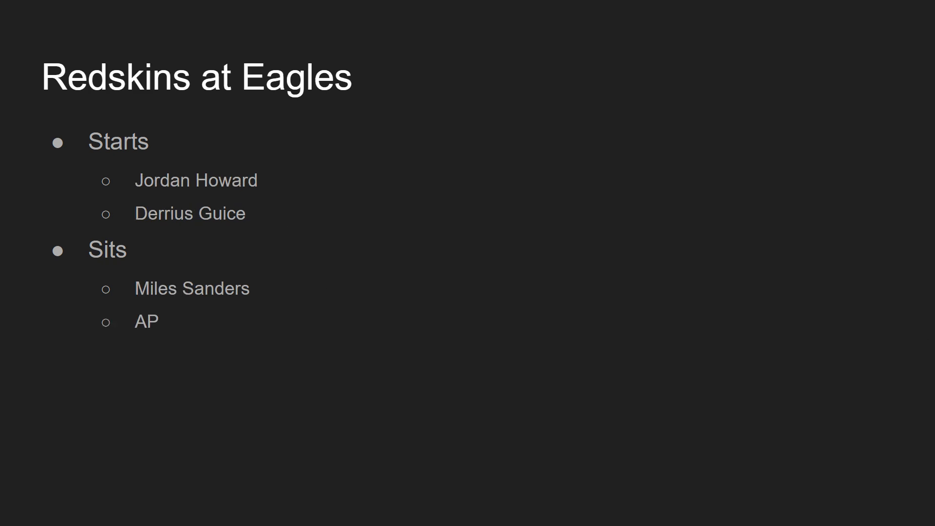
mouse_move(873, 290)
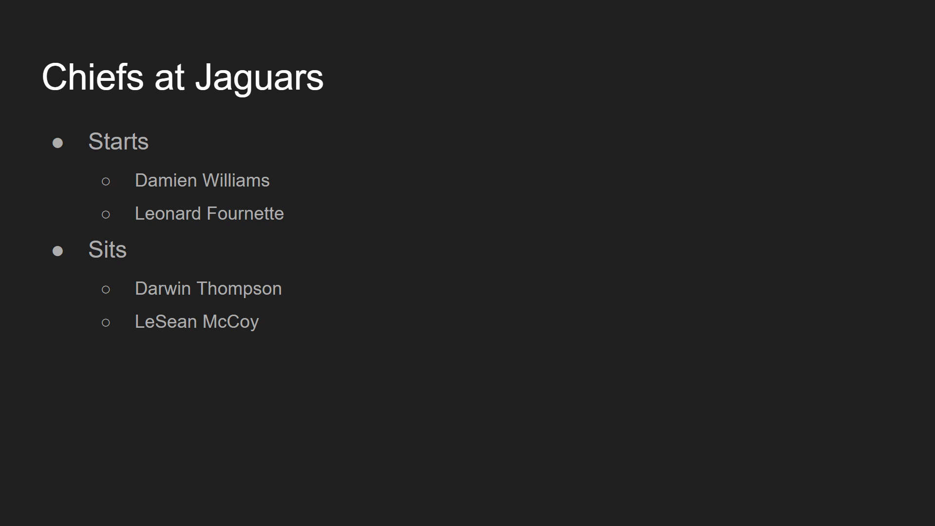
Advance from Chiefs at Jaguars to the Titans at Browns slide: start Chubb, sit Lewis and Henry.
click(86, 496)
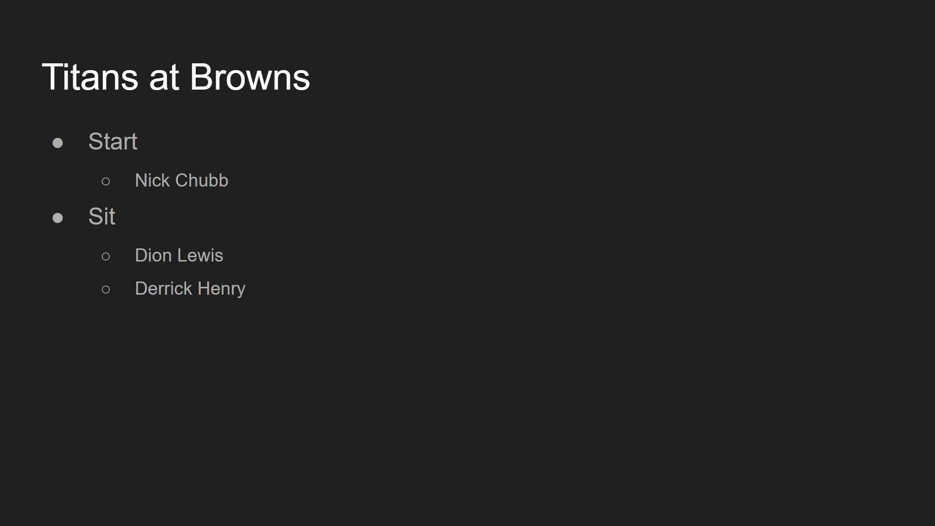
key(Right)
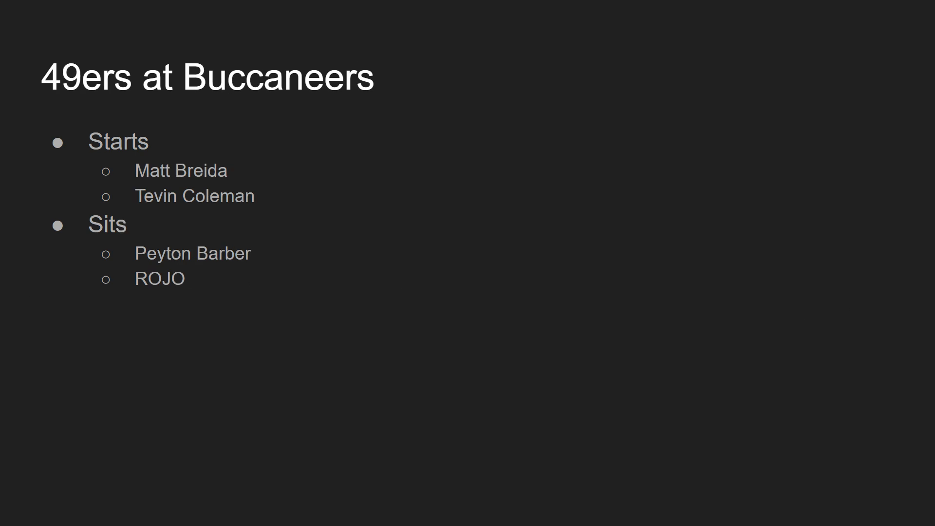
mouse_move(710, 162)
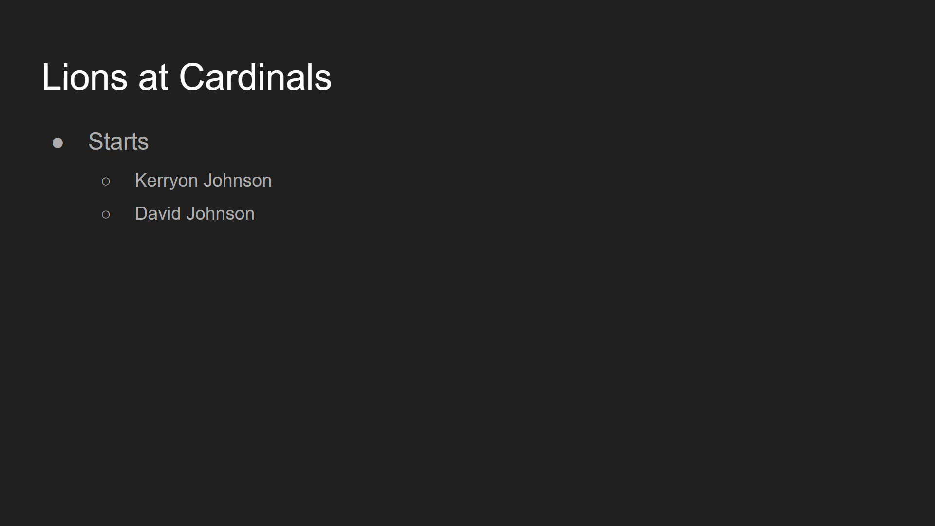
Advance to the Lions at Cardinals slide starting Kerryon Johnson and David Johnson.
click(86, 496)
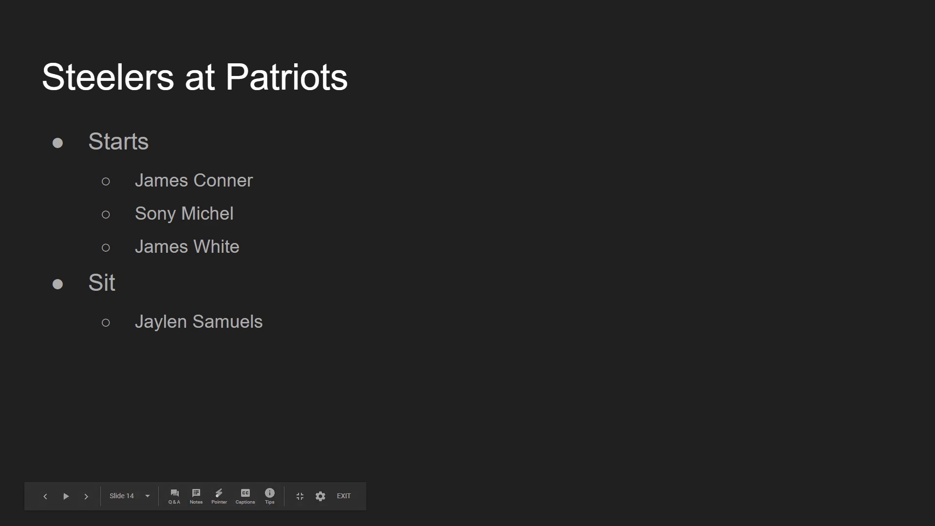
Advance to slide 14, Steelers at Patriots: start Conner, Michel and White, sit Samuels.
click(85, 497)
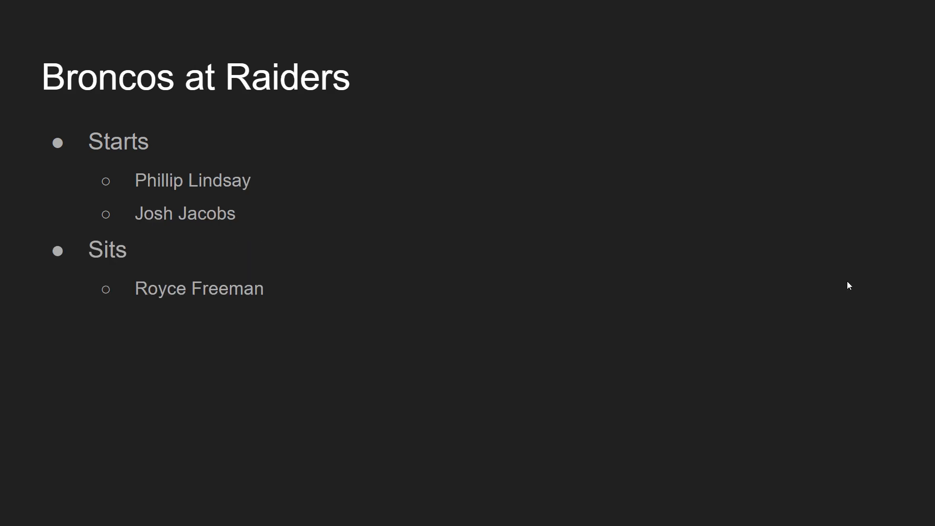